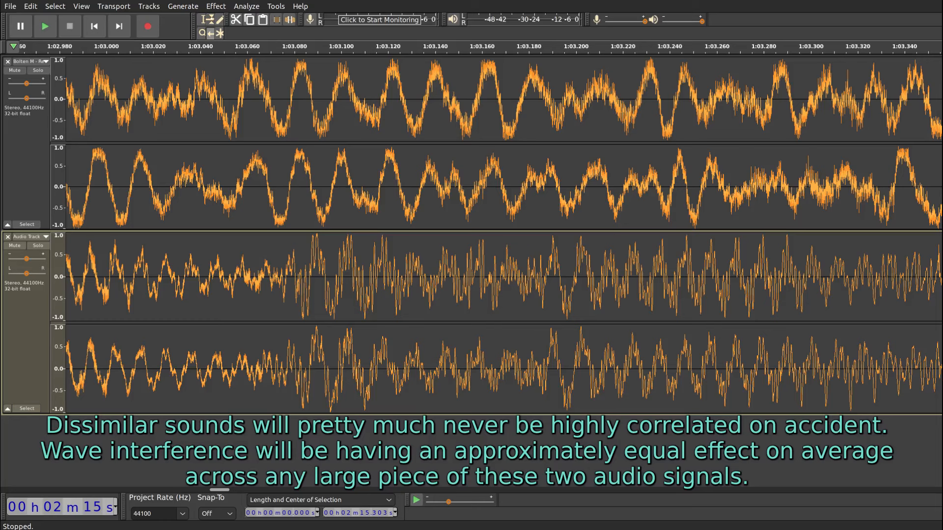
Step: Play the two crossfading noise tracks and read about -8.6 LUFS short term on the Youlean Loudness Meter
{"action": "left_click", "coordinate": [216, 6]}
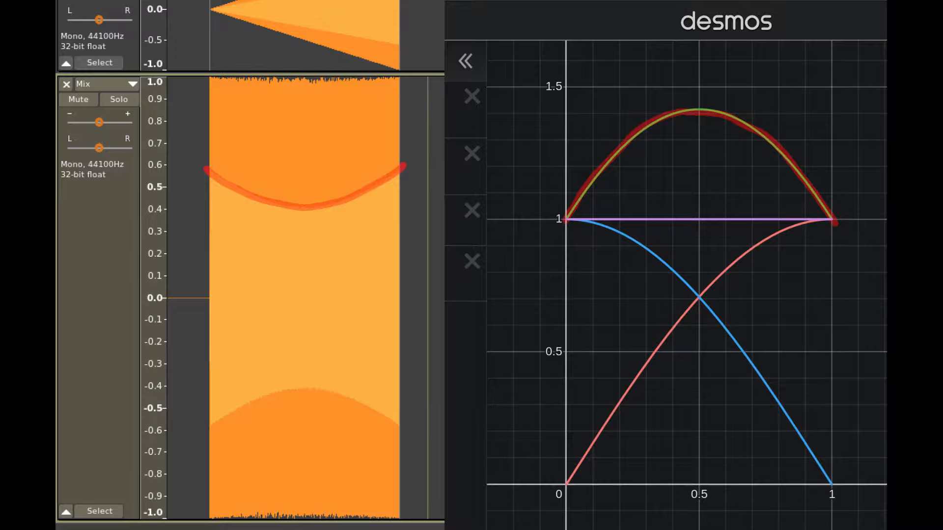
{"action": "left_click", "coordinate": [467, 61]}
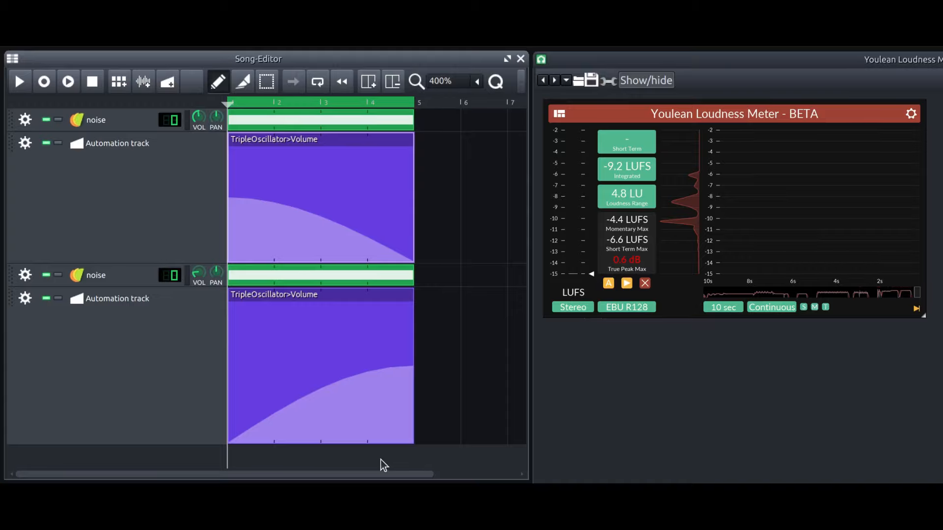
{"action": "left_click", "coordinate": [20, 83]}
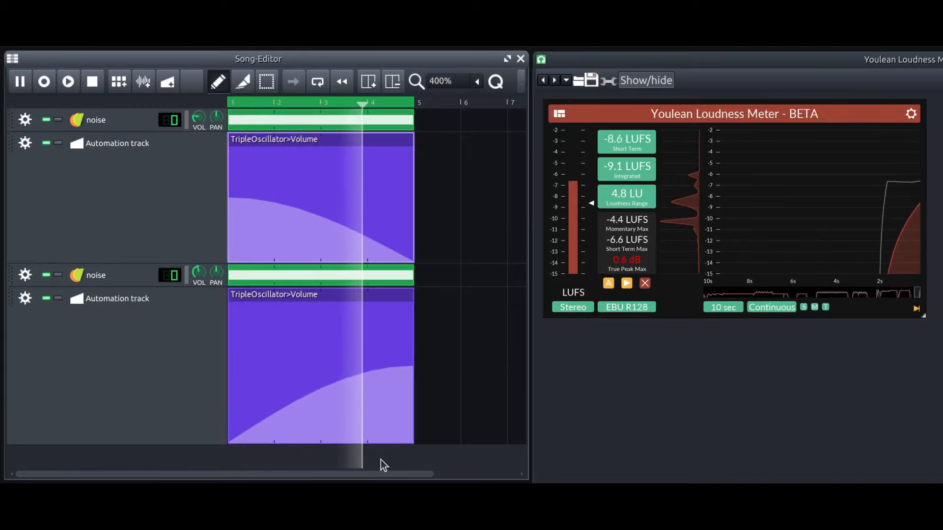